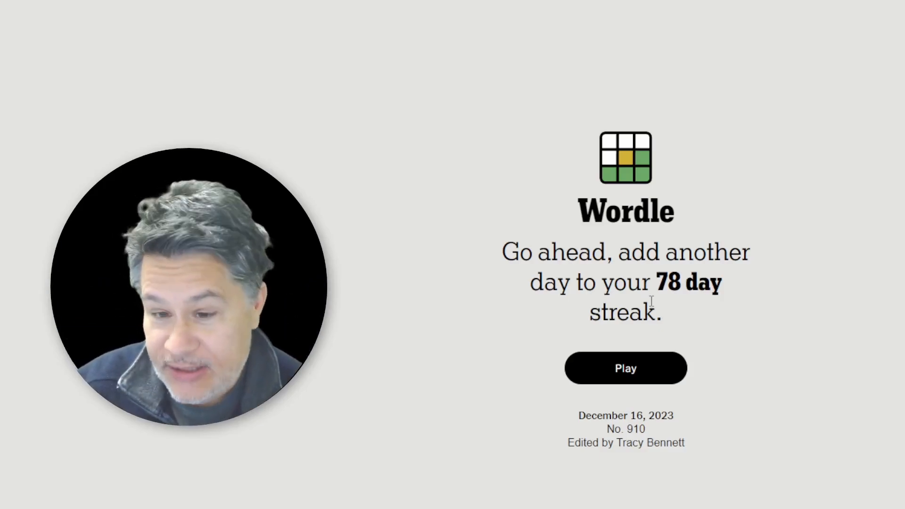
Step: Start a fresh puzzle from the welcome screen so the empty six-row board shows
left_click(625, 369)
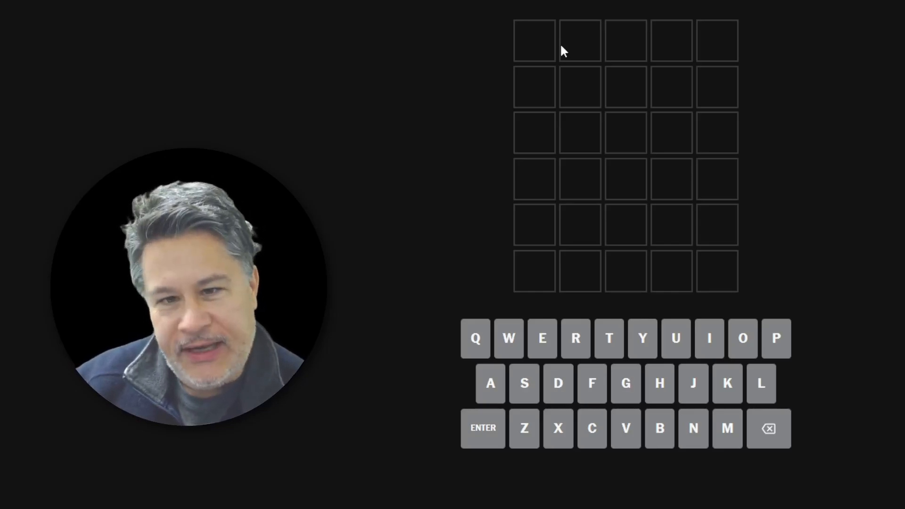
mouse_move(504, 60)
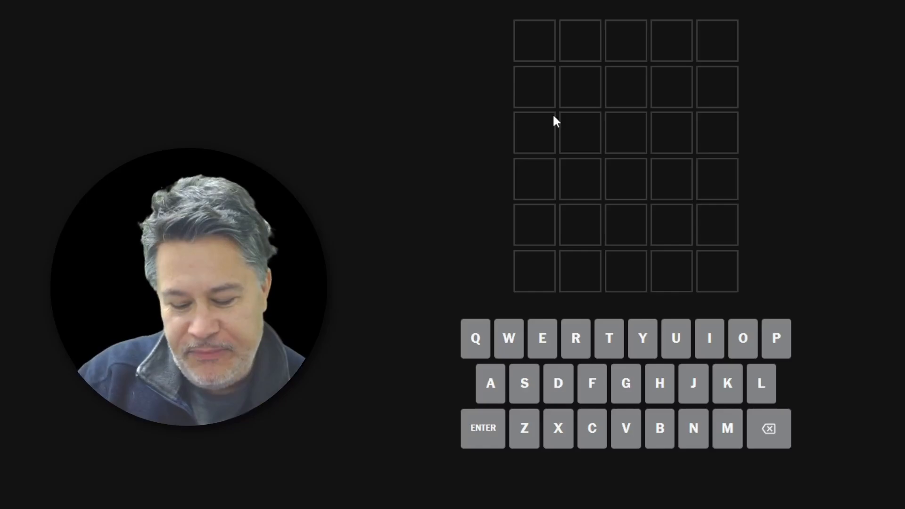
mouse_move(541, 76)
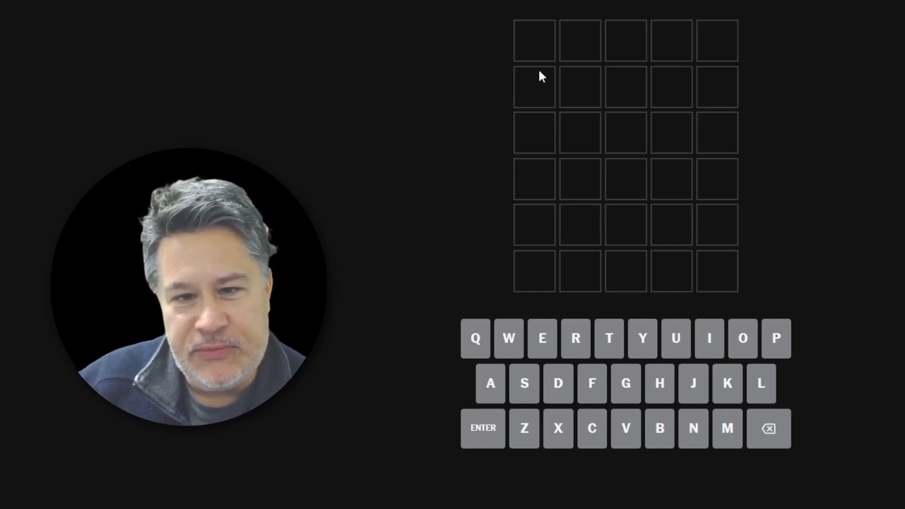
mouse_move(462, 88)
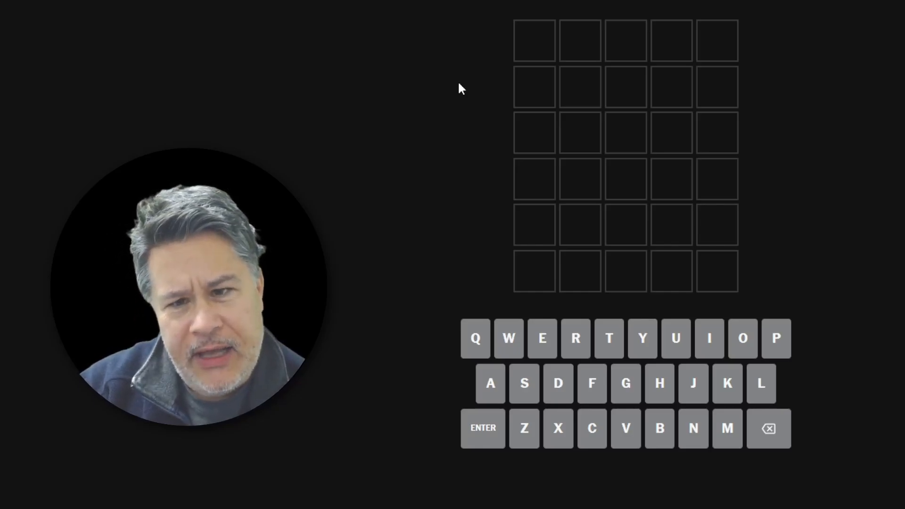
Step: Submit TENOR as the first guess, then trial letters in row two
type("TENOR")
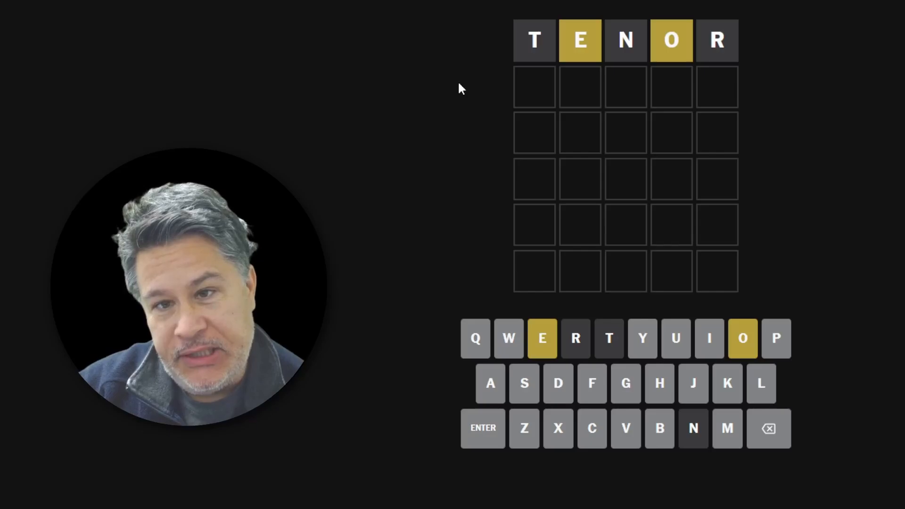
left_click(726, 428)
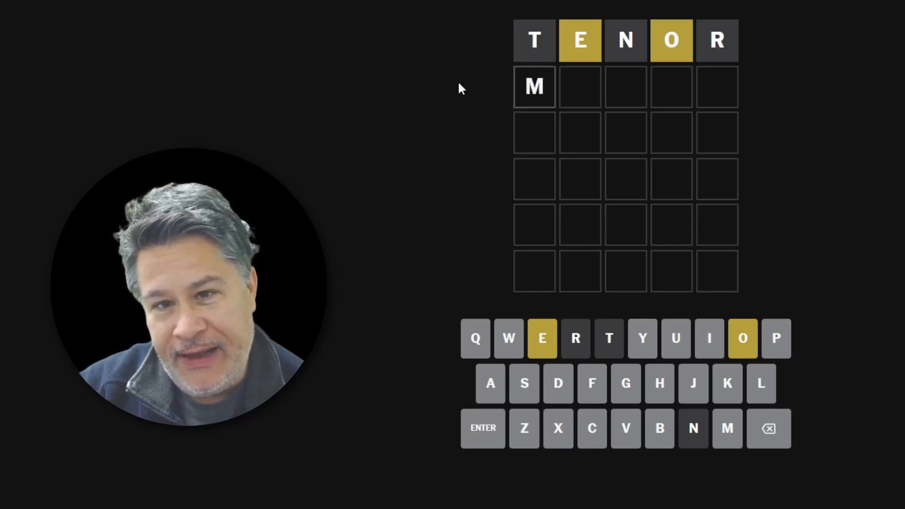
key("Backspace")
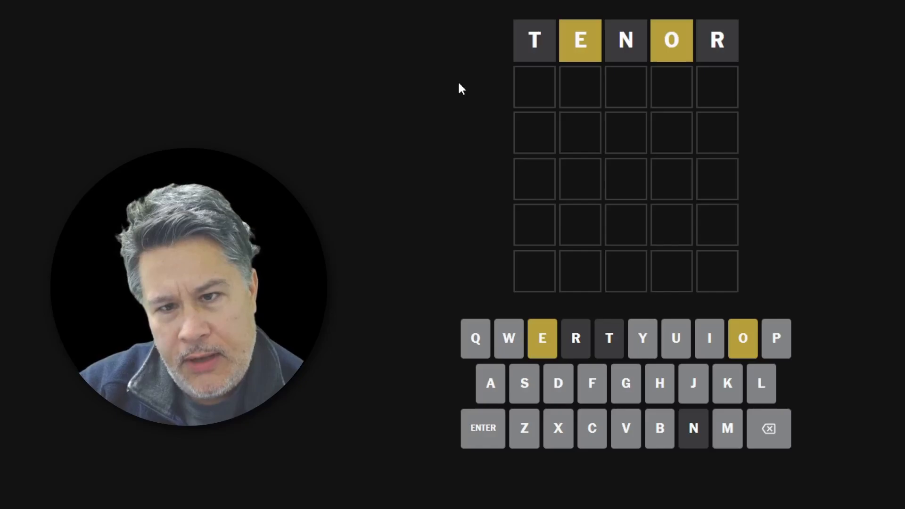
type("BUENO")
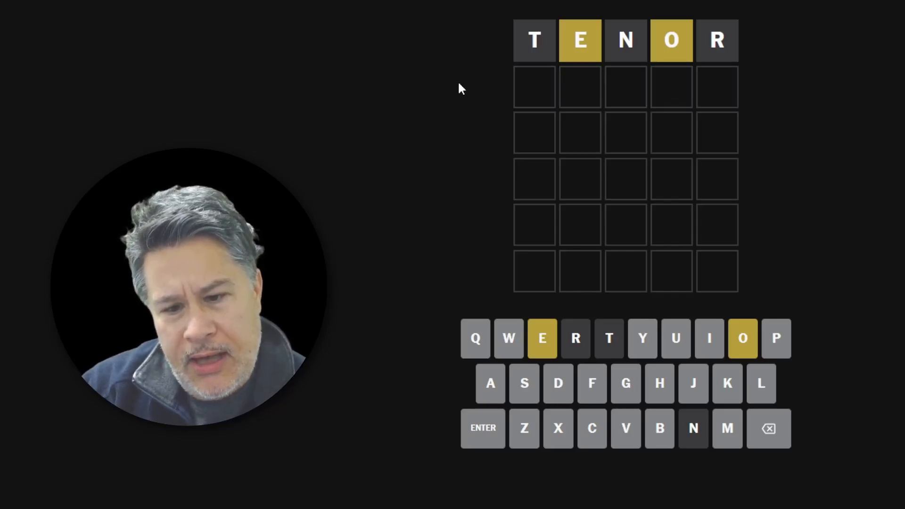
Step: Enter ANGEL as the second guess, marking G, E and L present
type("ANGE")
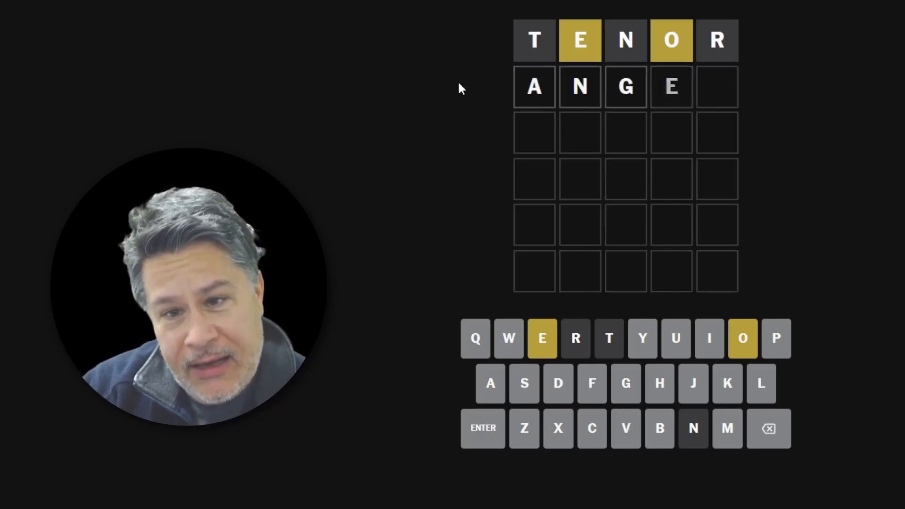
type("L")
left_click(626, 132)
type("B")
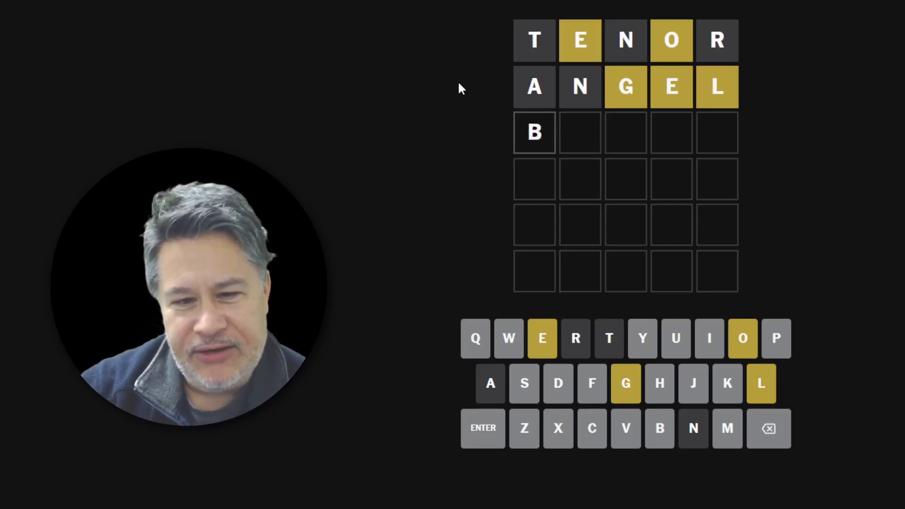
Step: Try and discard candidates like GOLEM in row three, ending with LODG entered
type("LOBE")
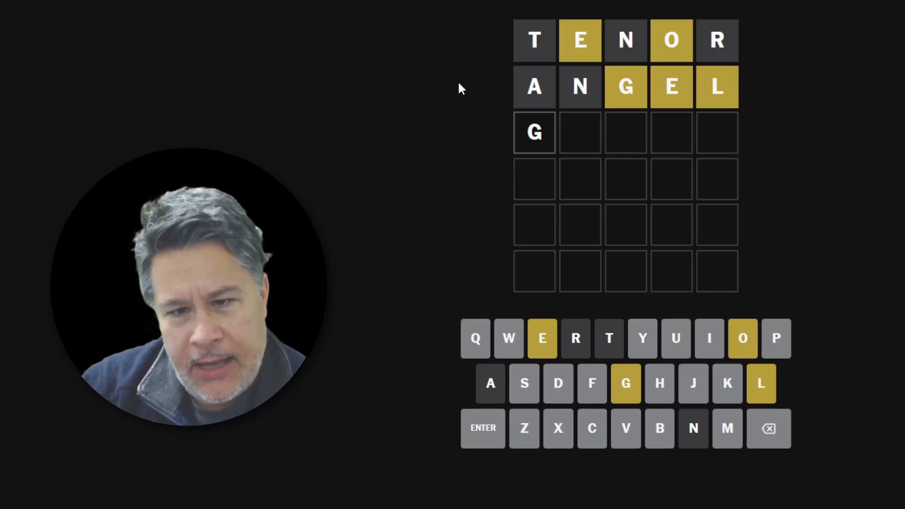
key("Backspace")
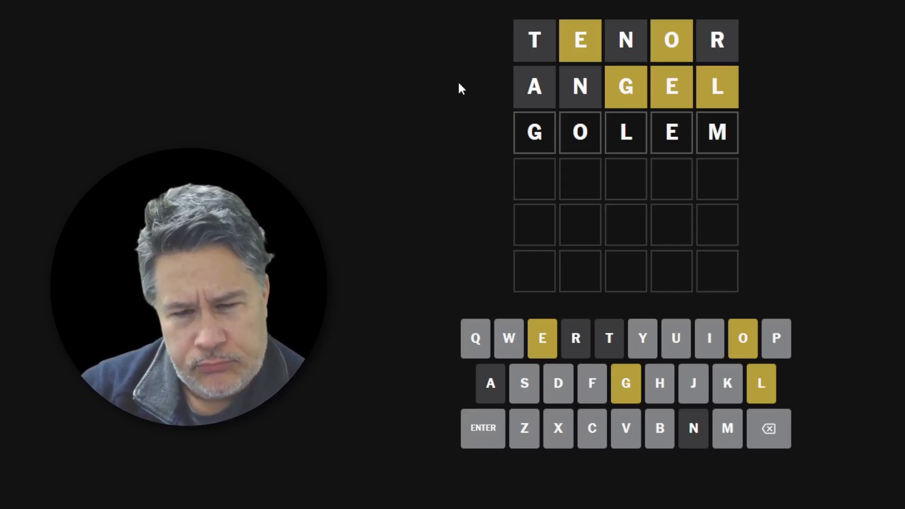
left_click(768, 428)
type("LEO")
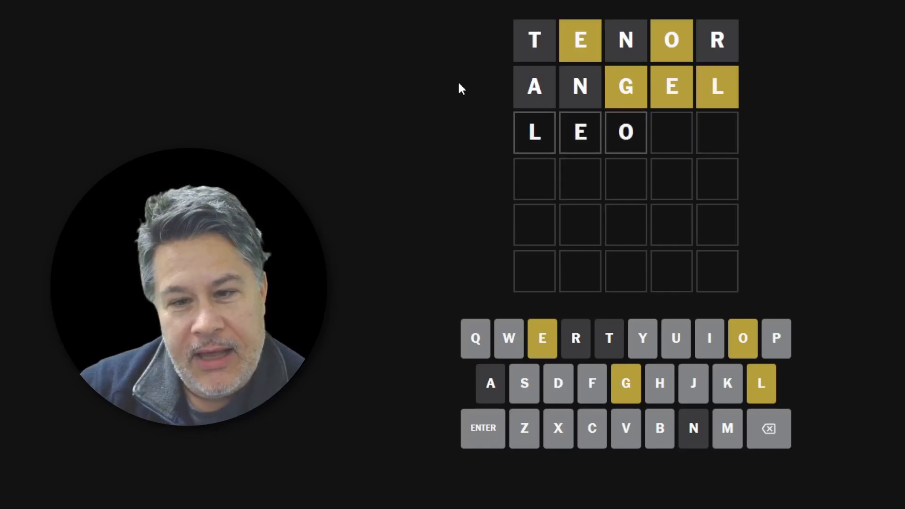
type("GOS")
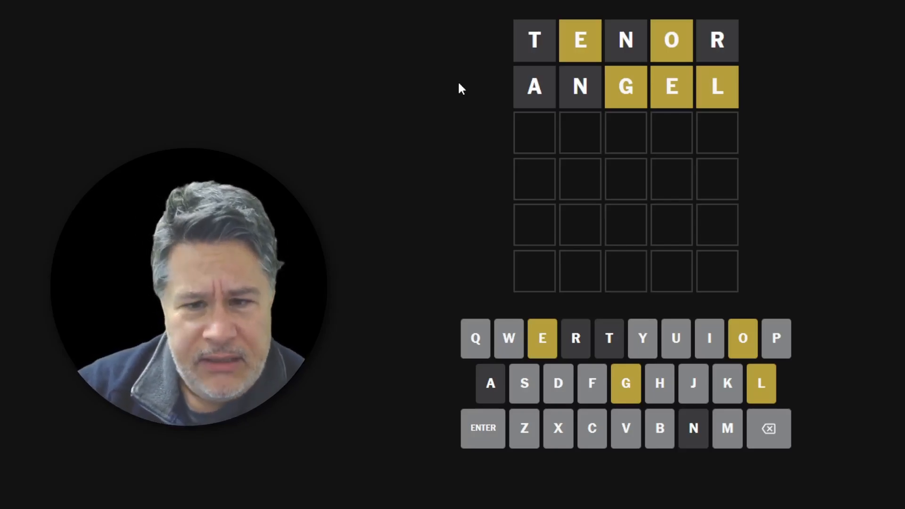
left_click(541, 338)
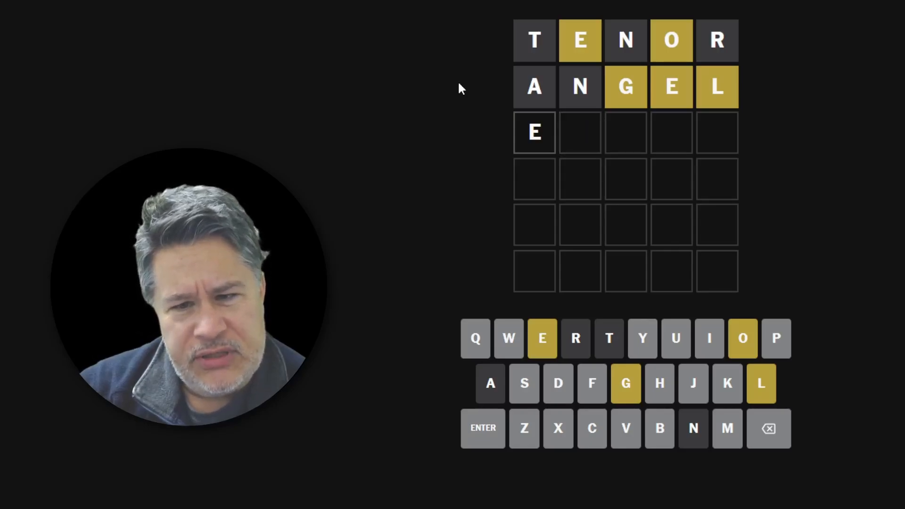
left_click(761, 384)
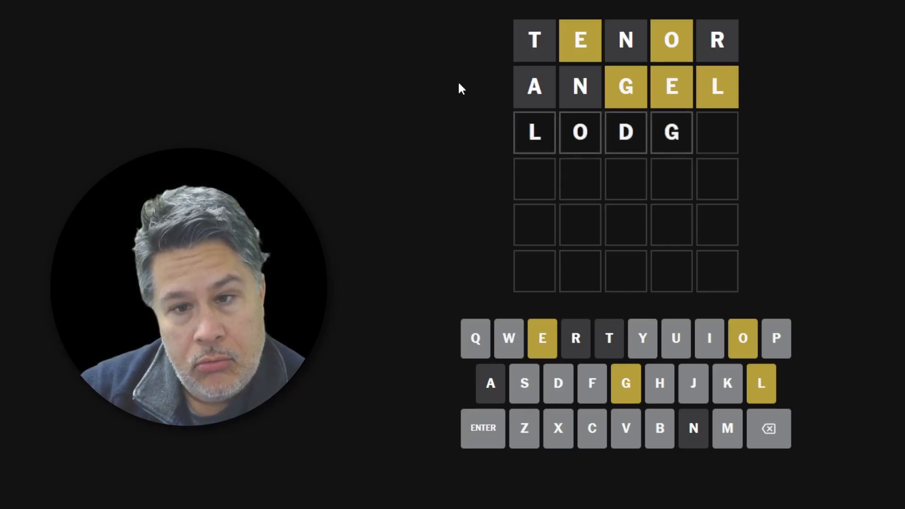
Step: Complete LODGE as the third guess, confirming E in the final spot
type("E")
left_click(624, 178)
type("GLO")
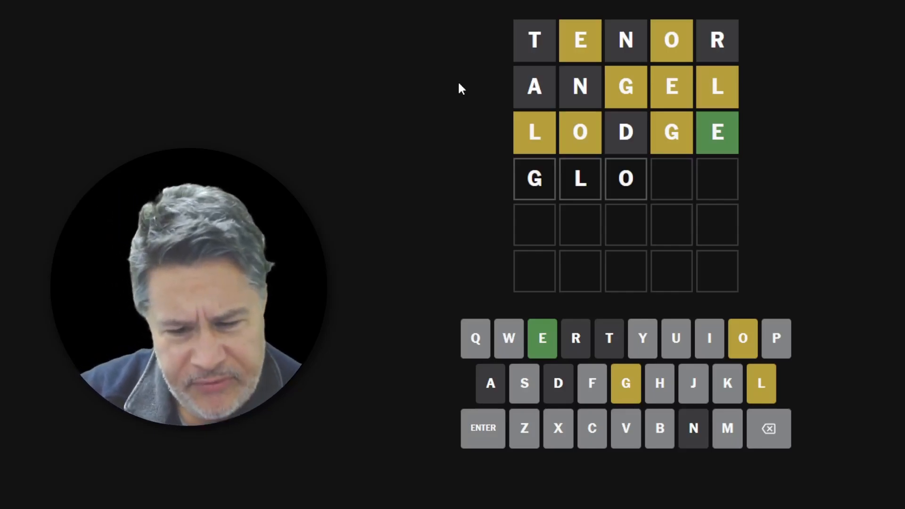
Step: Complete and submit GLOVE as the fourth guess, then clear the tentative BL in row five
type("VE")
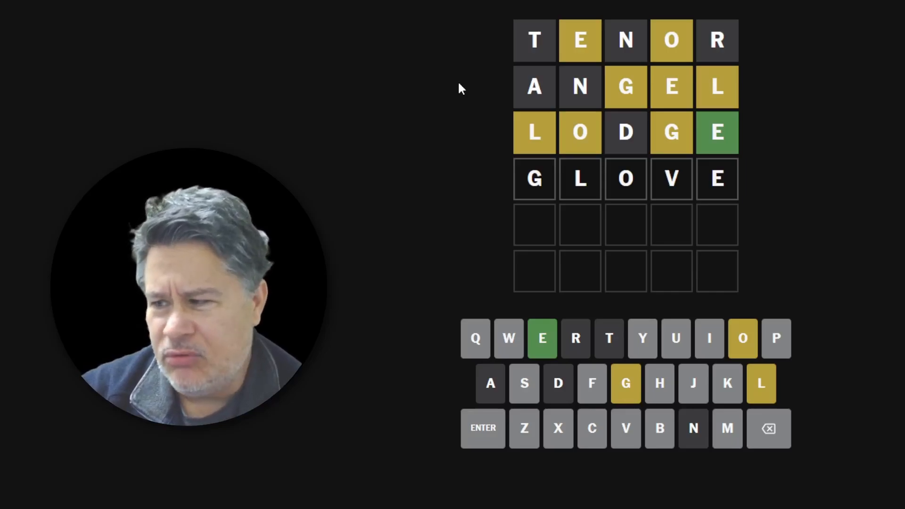
left_click(767, 428)
type("BL")
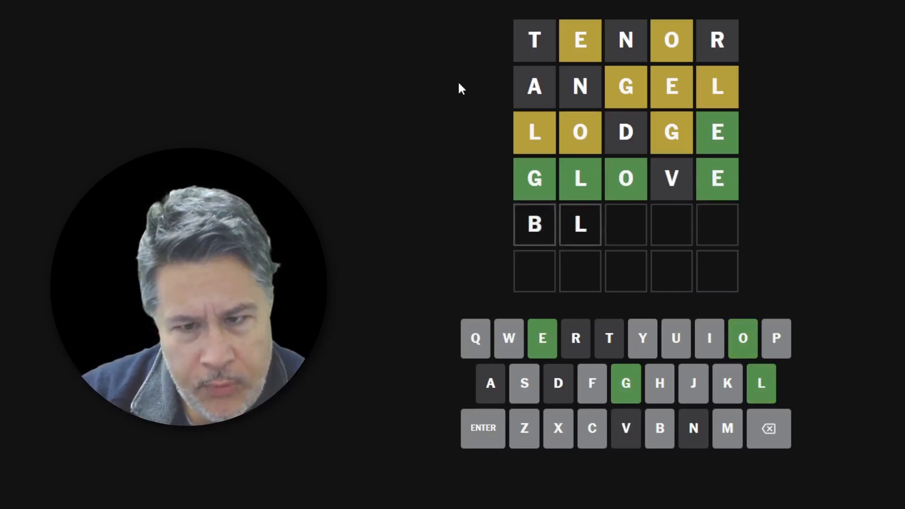
left_click(767, 428)
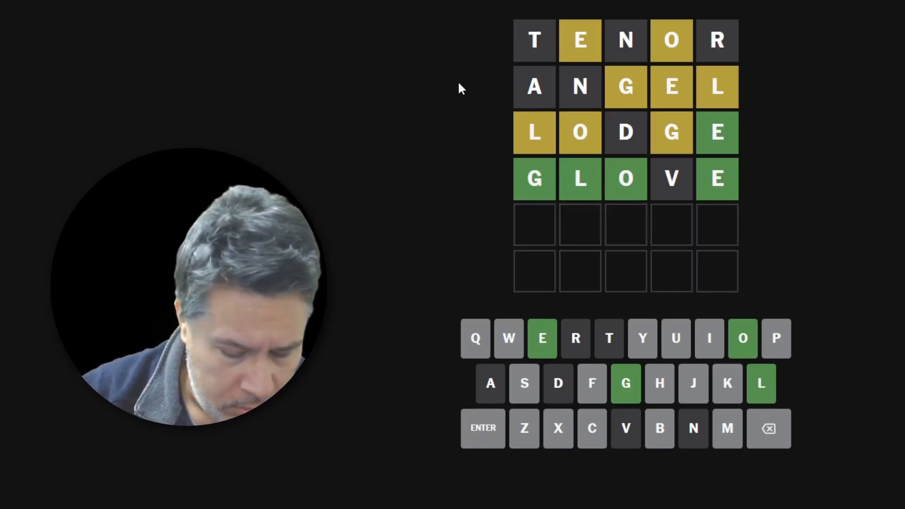
type("GLOBE")
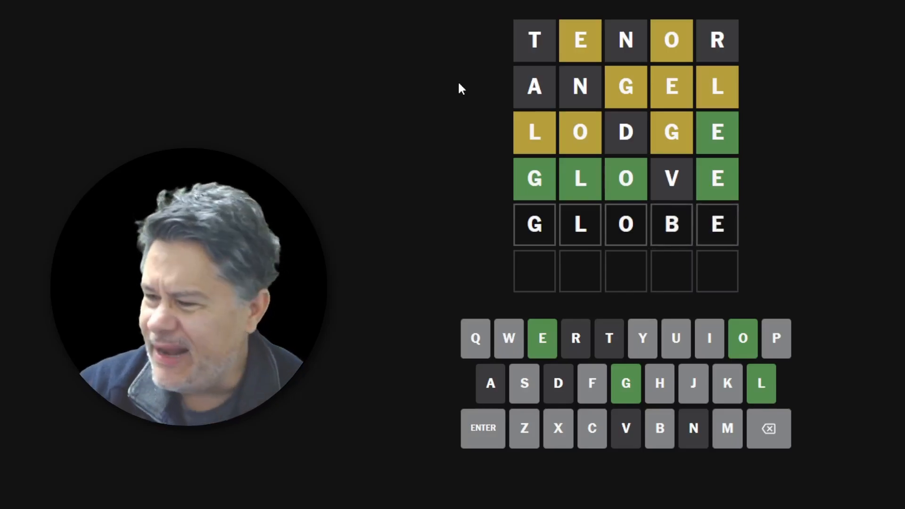
left_click(768, 428)
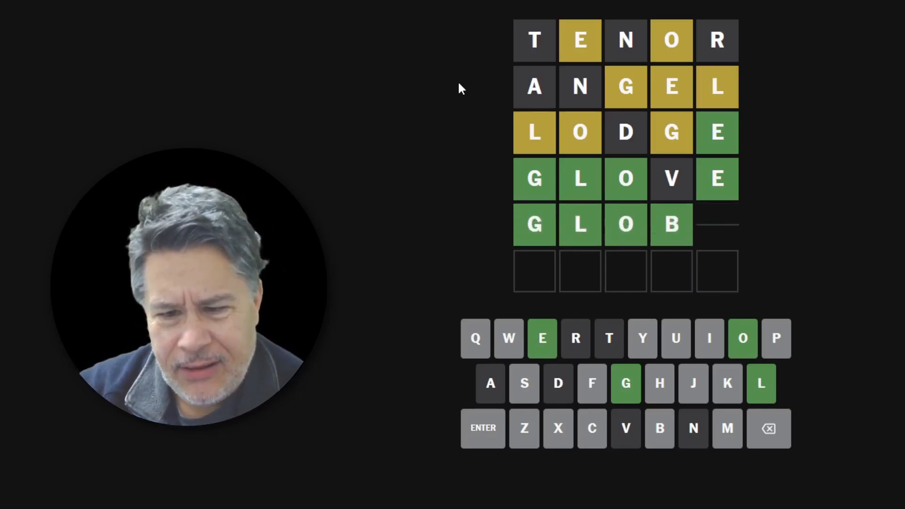
left_click(483, 428)
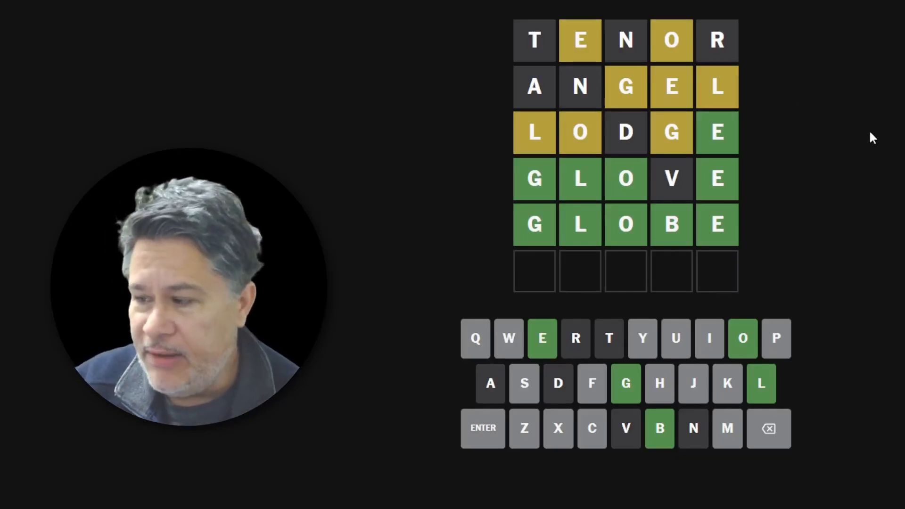
mouse_move(684, 75)
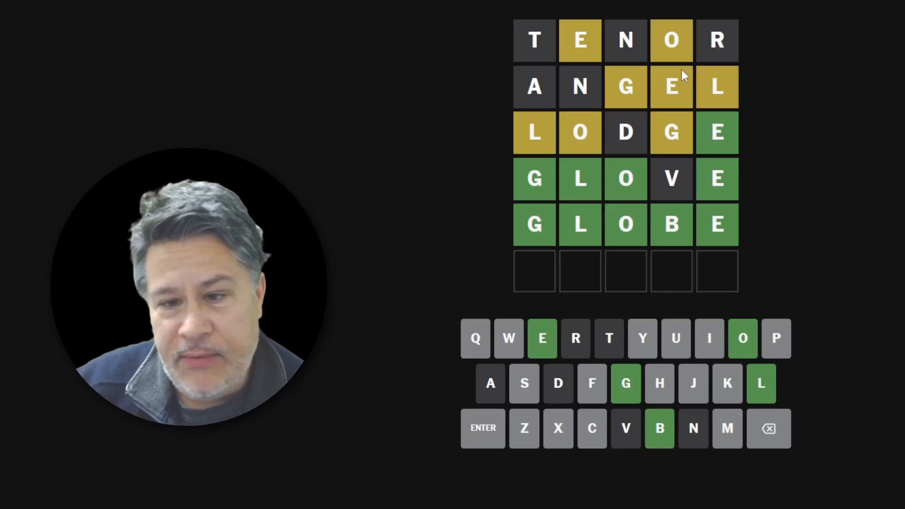
mouse_move(697, 230)
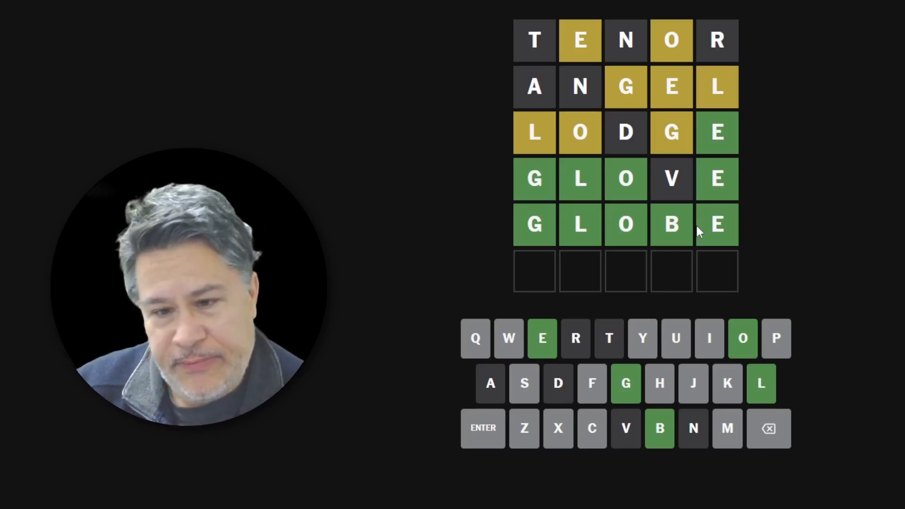
mouse_move(858, 231)
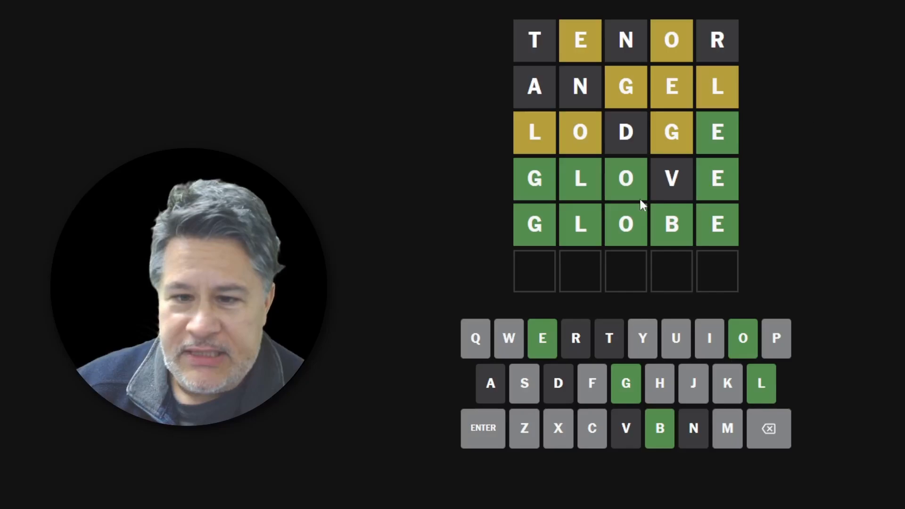
mouse_move(888, 188)
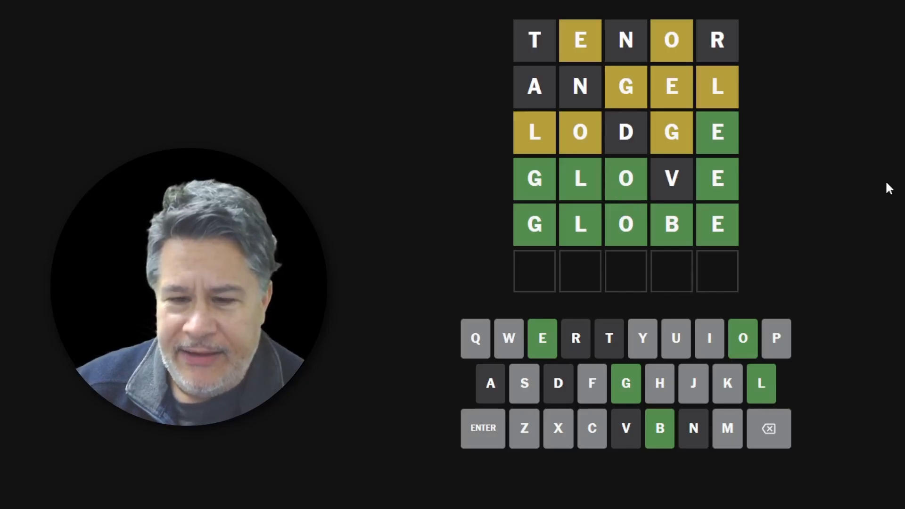
mouse_move(876, 38)
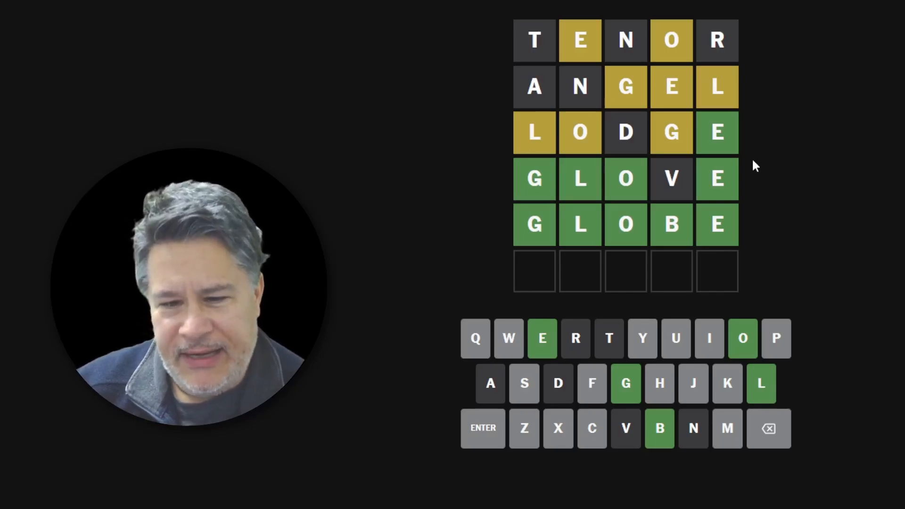
mouse_move(695, 103)
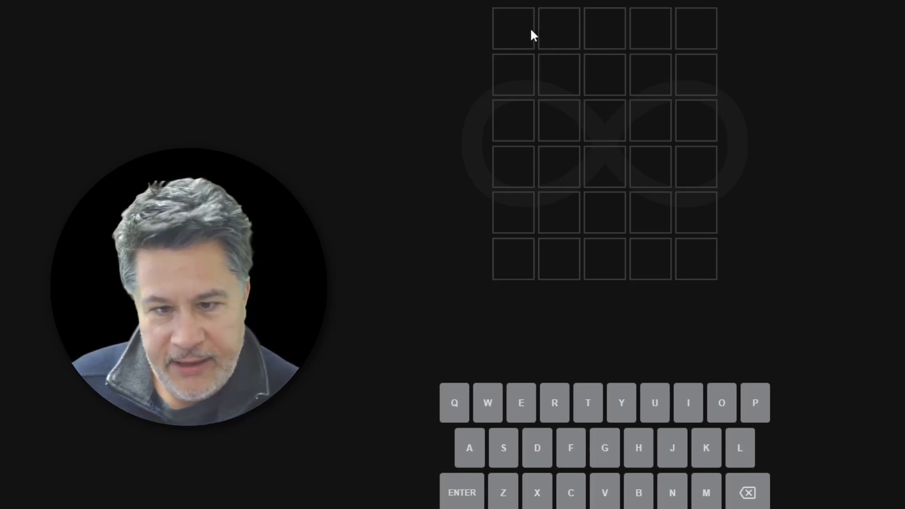
mouse_move(517, 30)
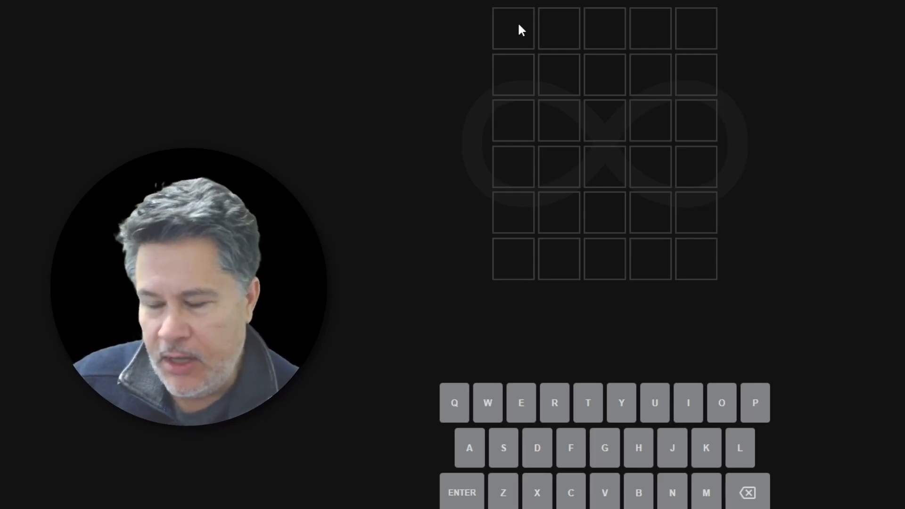
mouse_move(405, 36)
type("SNAKE")
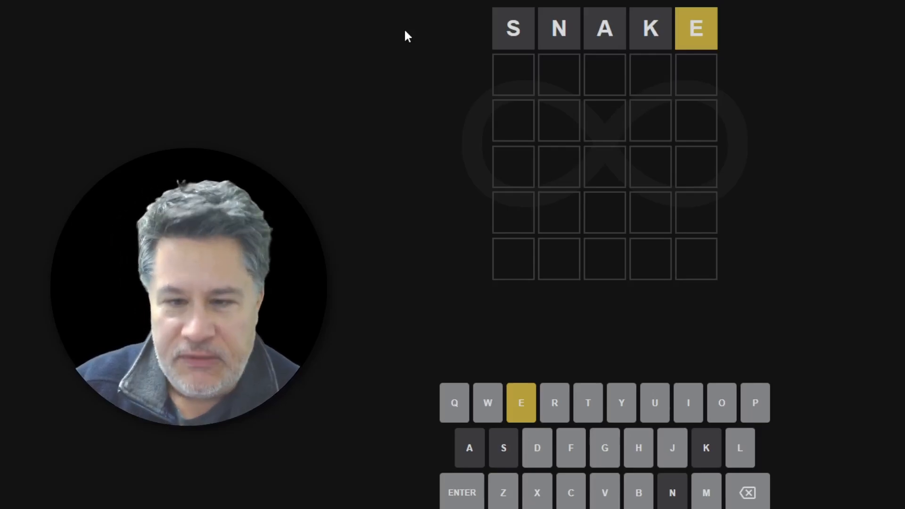
Step: Begin a new Wordle Unlimited board with SNAKE as the opening guess
left_click(520, 402)
type("TECHS")
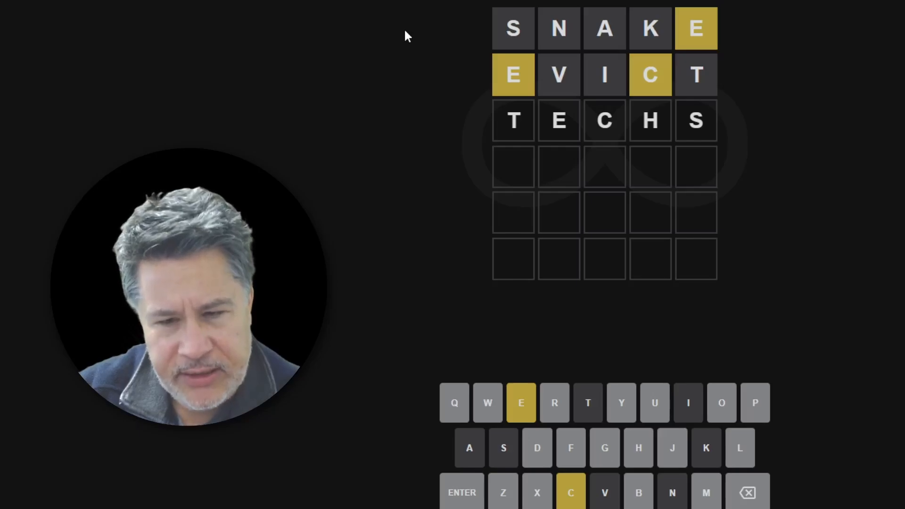
Step: Submit TECHS as guess three and enter SYNOD as guess four
key("Enter")
type("S")
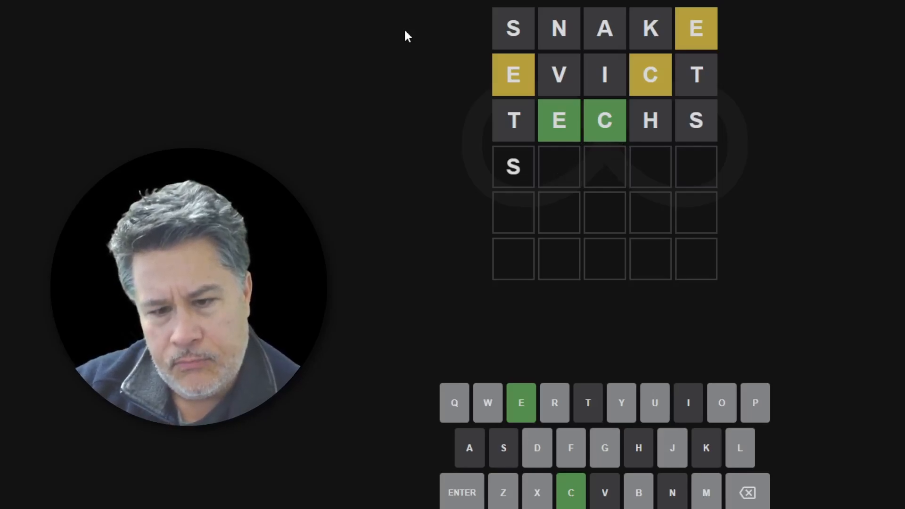
type("YNOD")
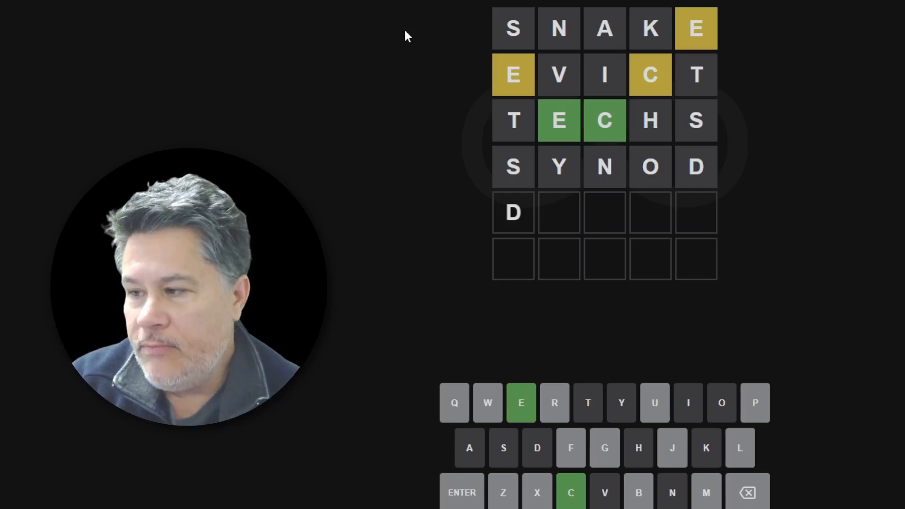
Step: Finish and submit DECOR as the fifth guess, revealing the answer RECUR
type("ECUR")
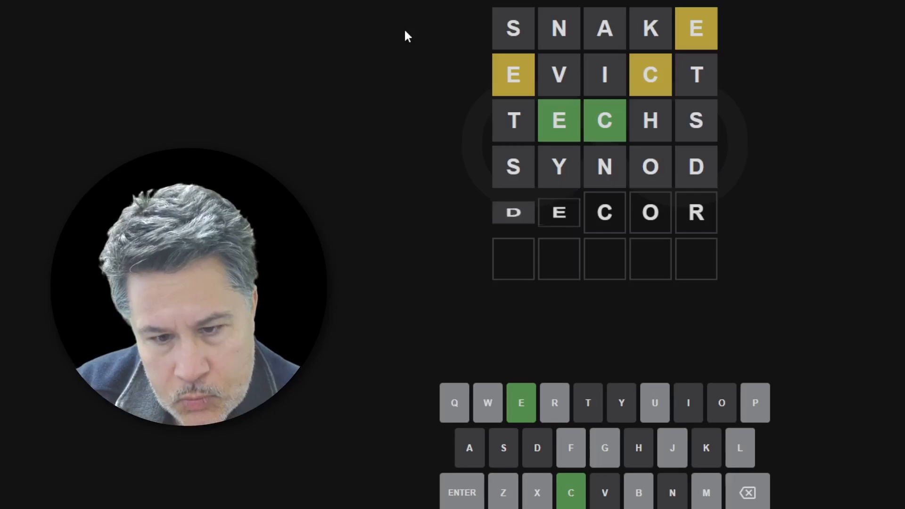
key("Return")
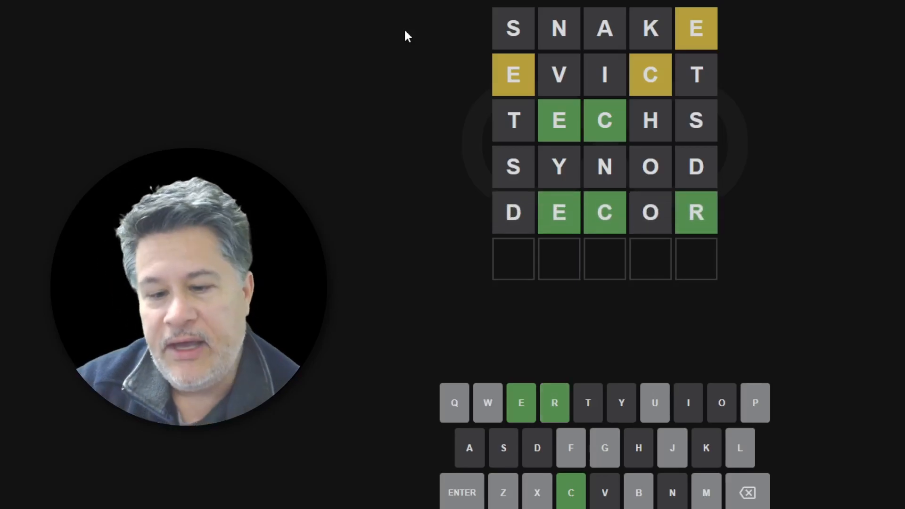
type("E")
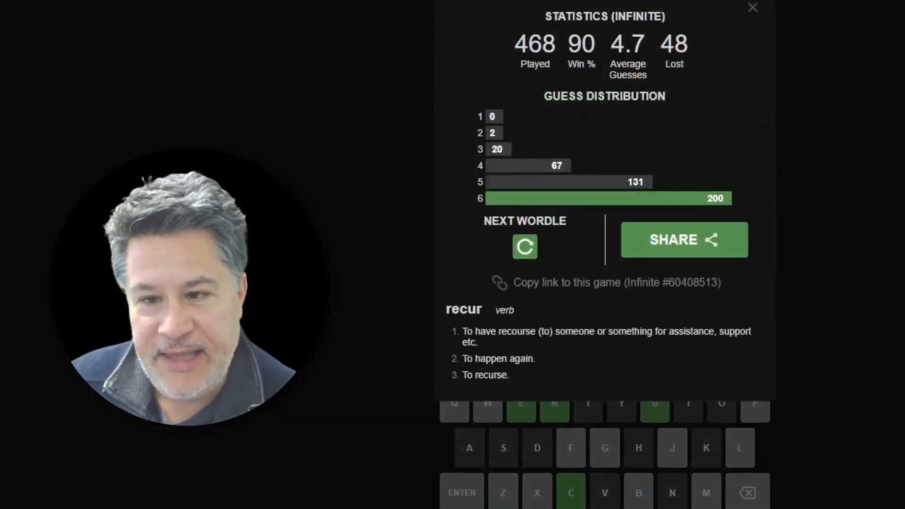
left_click(752, 8)
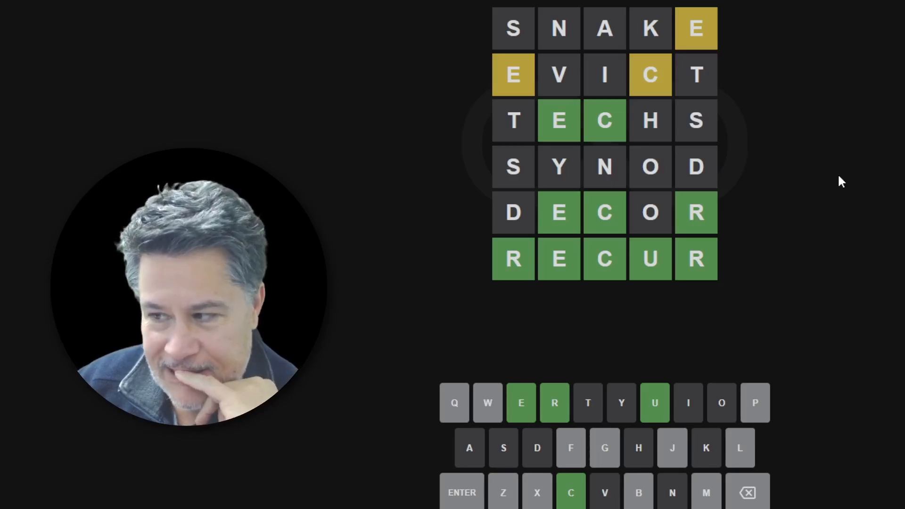
mouse_move(731, 108)
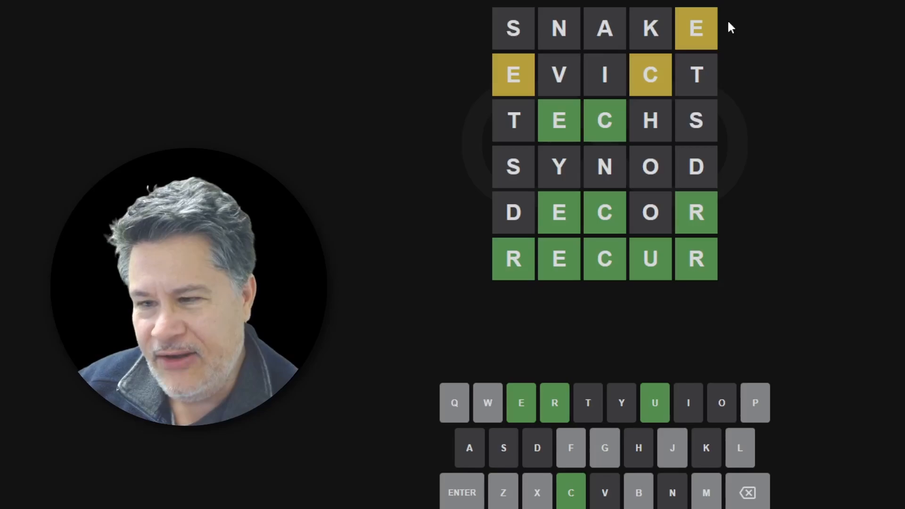
mouse_move(704, 81)
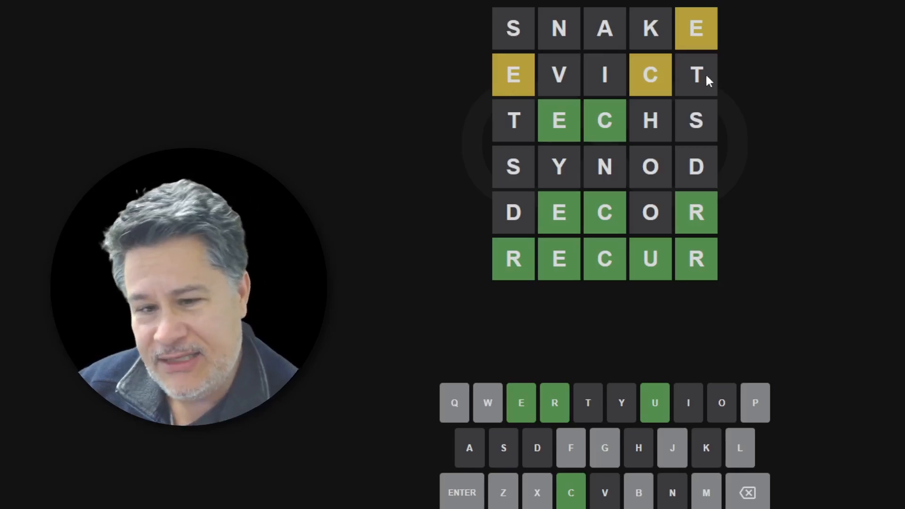
mouse_move(744, 120)
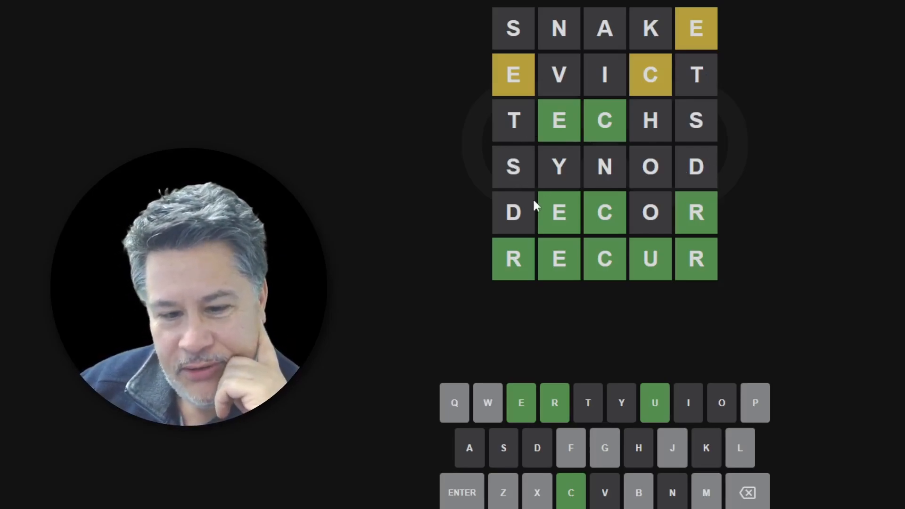
mouse_move(489, 272)
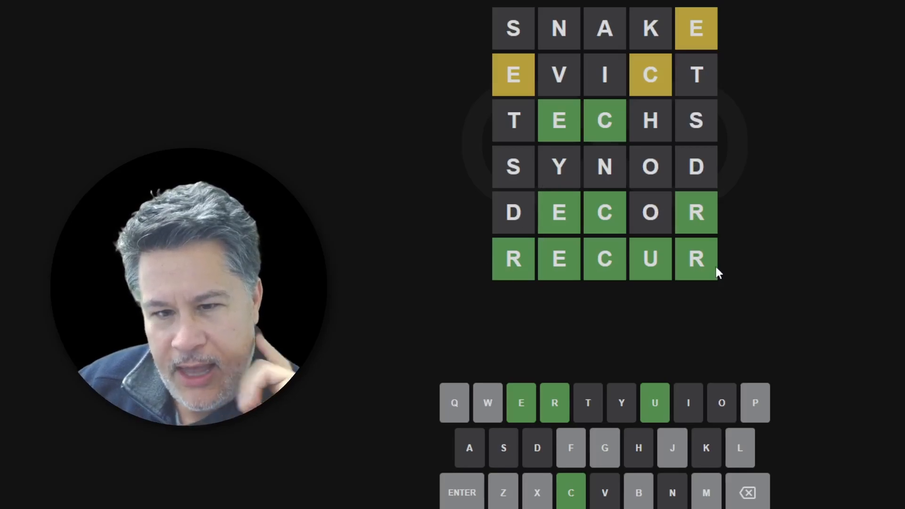
mouse_move(718, 7)
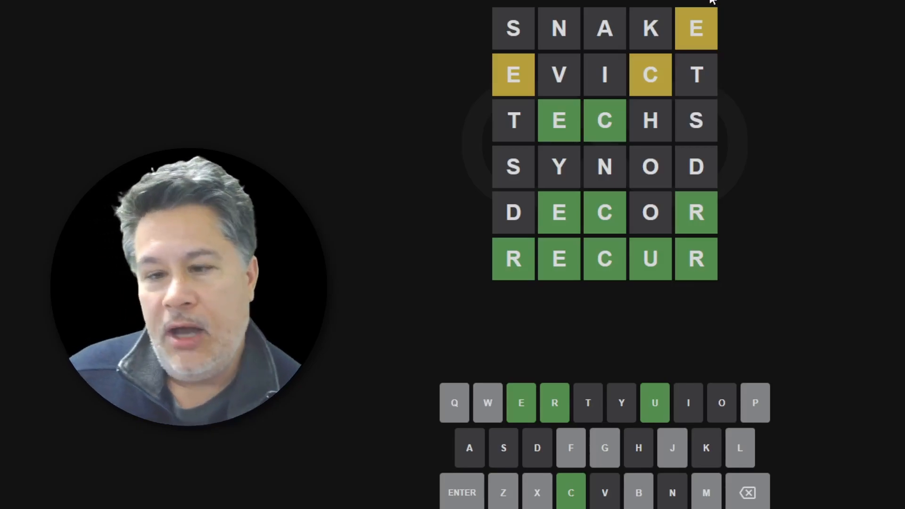
mouse_move(701, 39)
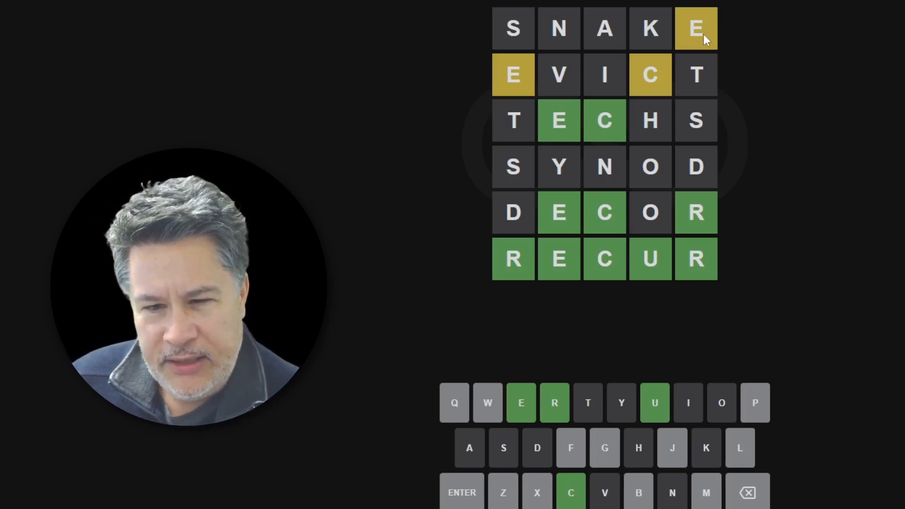
mouse_move(503, 133)
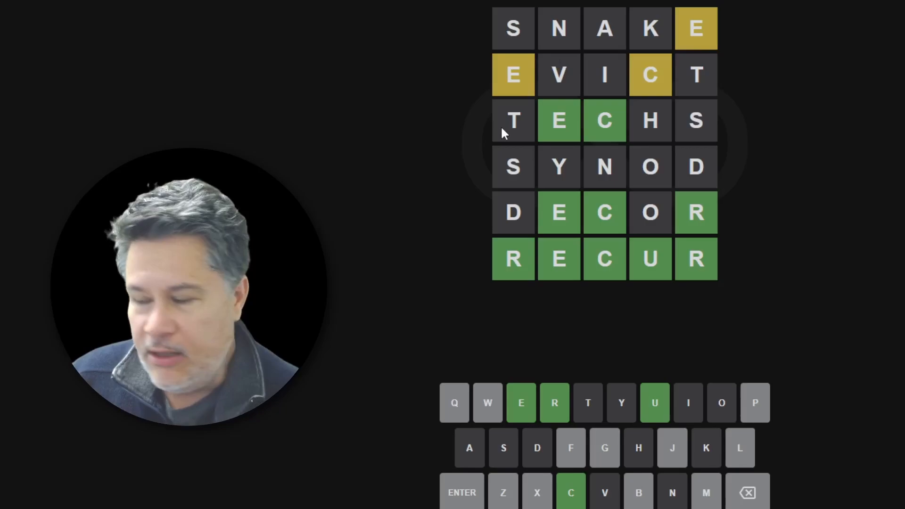